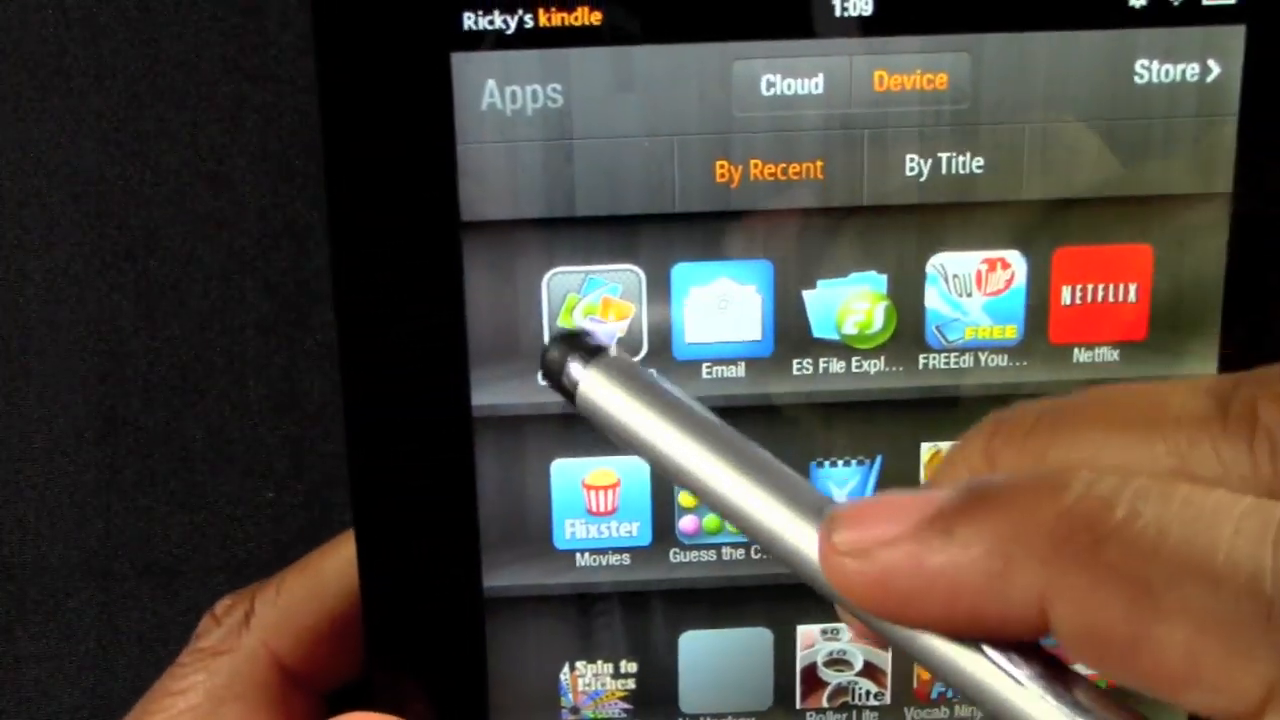
- Launch Quickoffice from the Kindle Apps grid to reach the Quickword start menu
{"action": "left_click", "coordinate": [596, 316]}
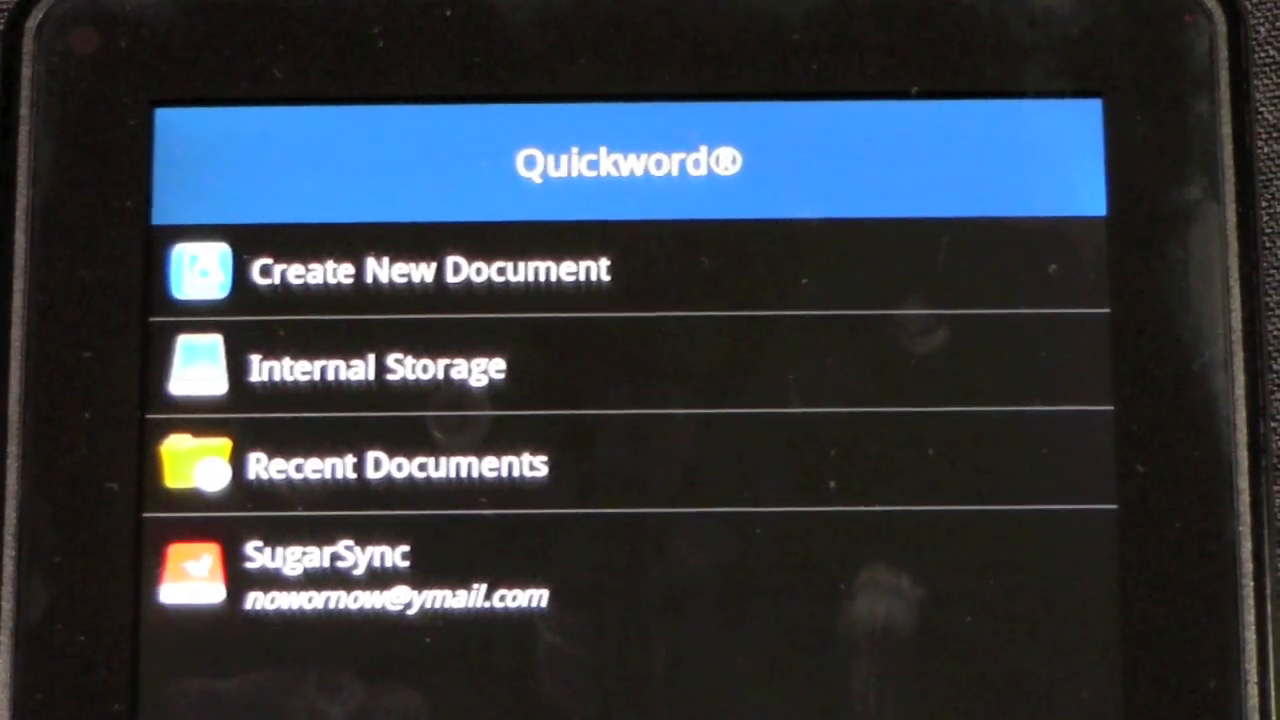
{"action": "scroll", "scroll_direction": "down", "scroll_amount": 3}
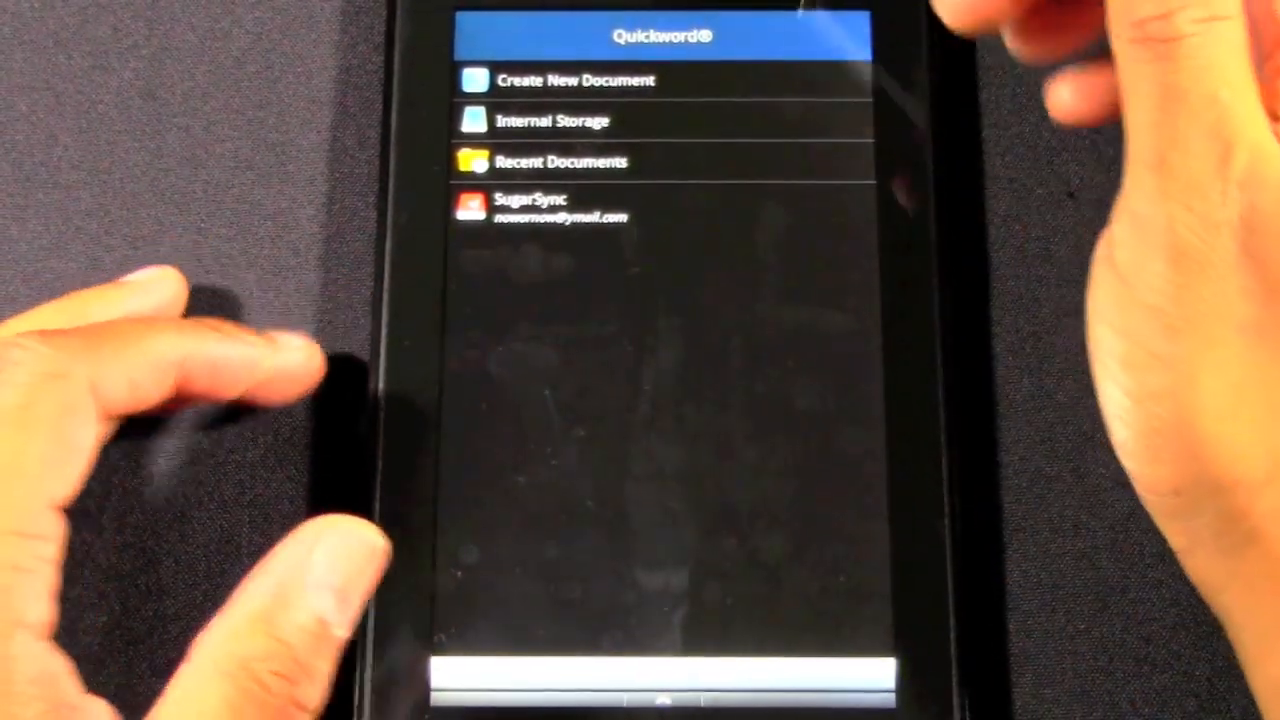
- Go back to the Quickoffice home screen with Browse, Search, Accounts and the app icons
{"action": "left_click", "coordinate": [572, 80]}
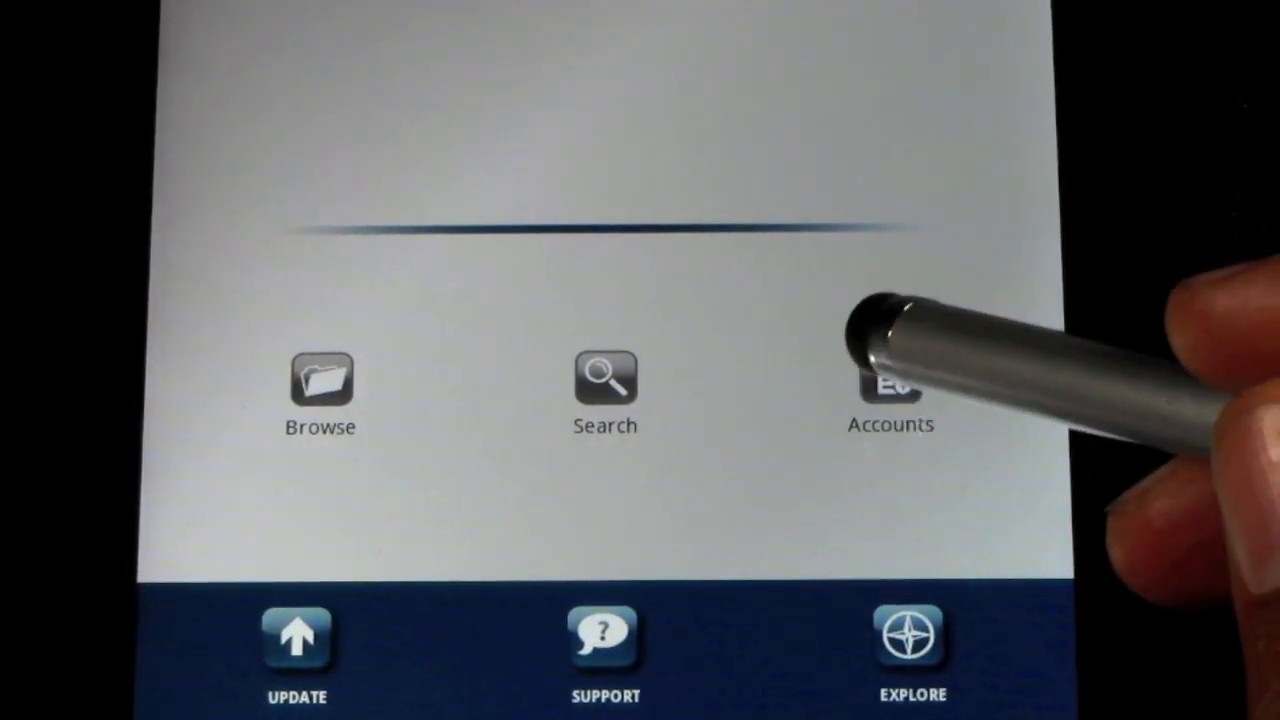
{"action": "left_click", "coordinate": [890, 384]}
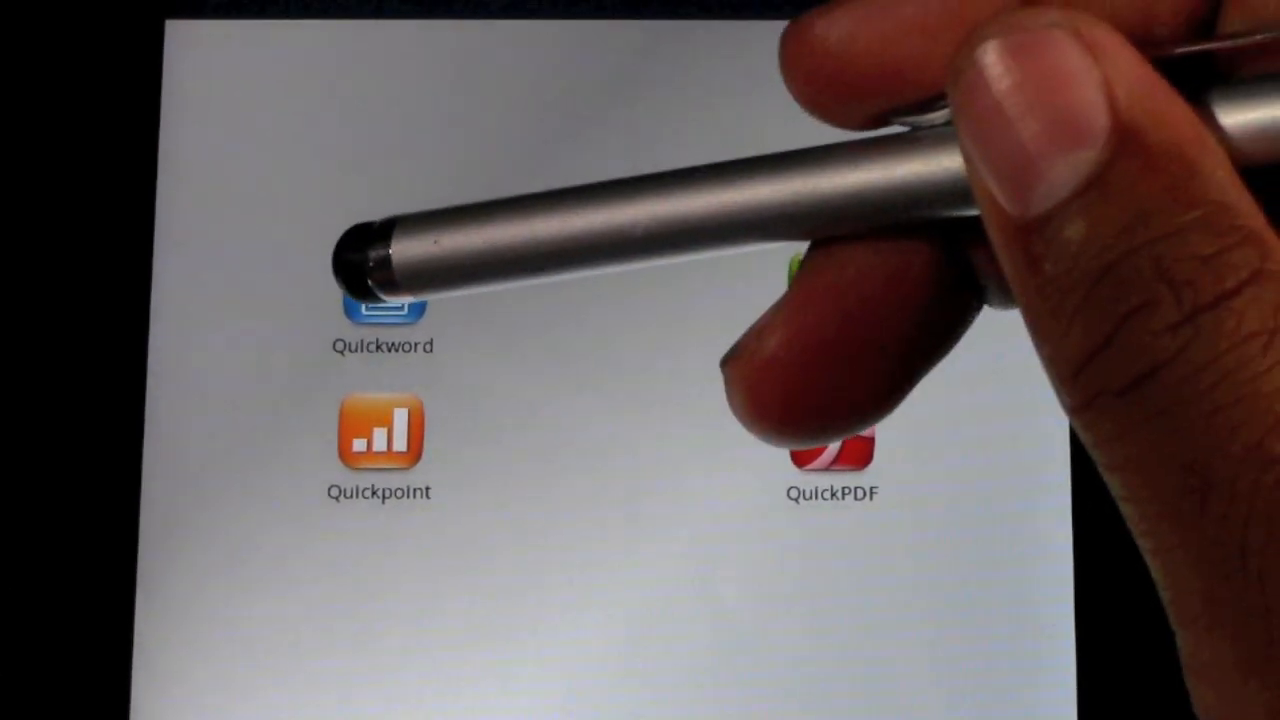
- Create a new blank Word-format document in Quickword
{"action": "left_click", "coordinate": [382, 300]}
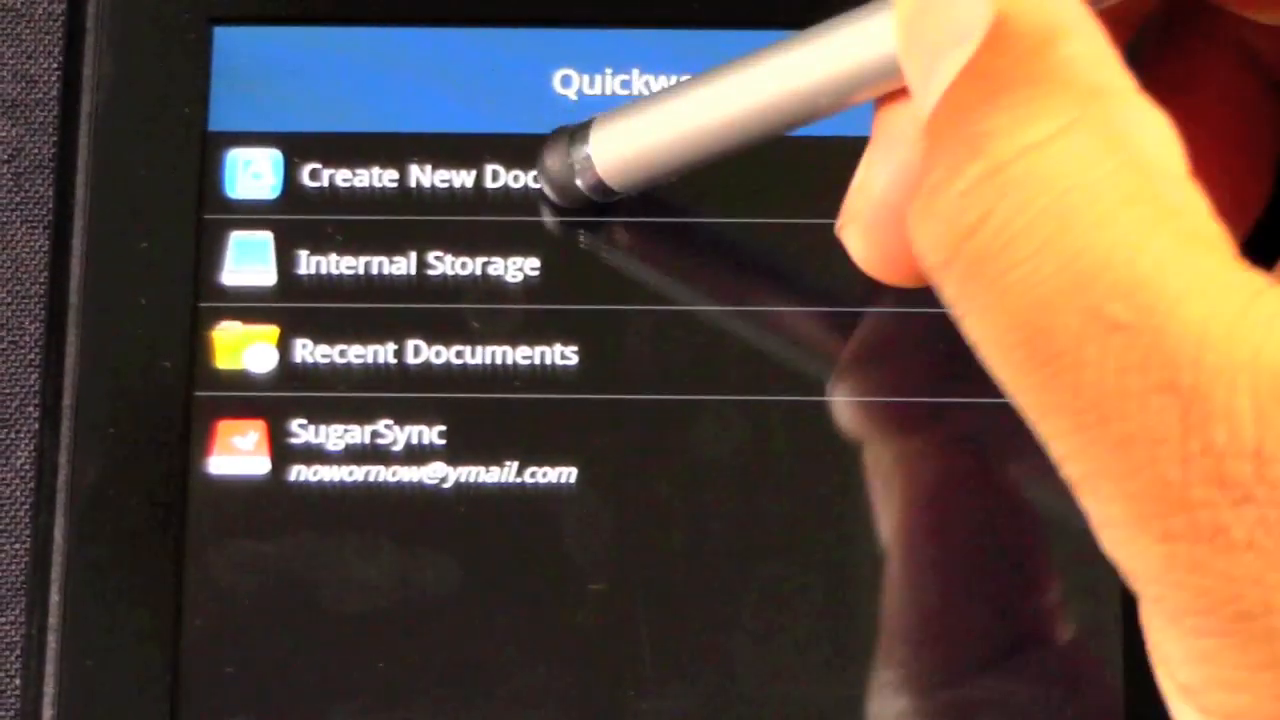
{"action": "left_click", "coordinate": [410, 176]}
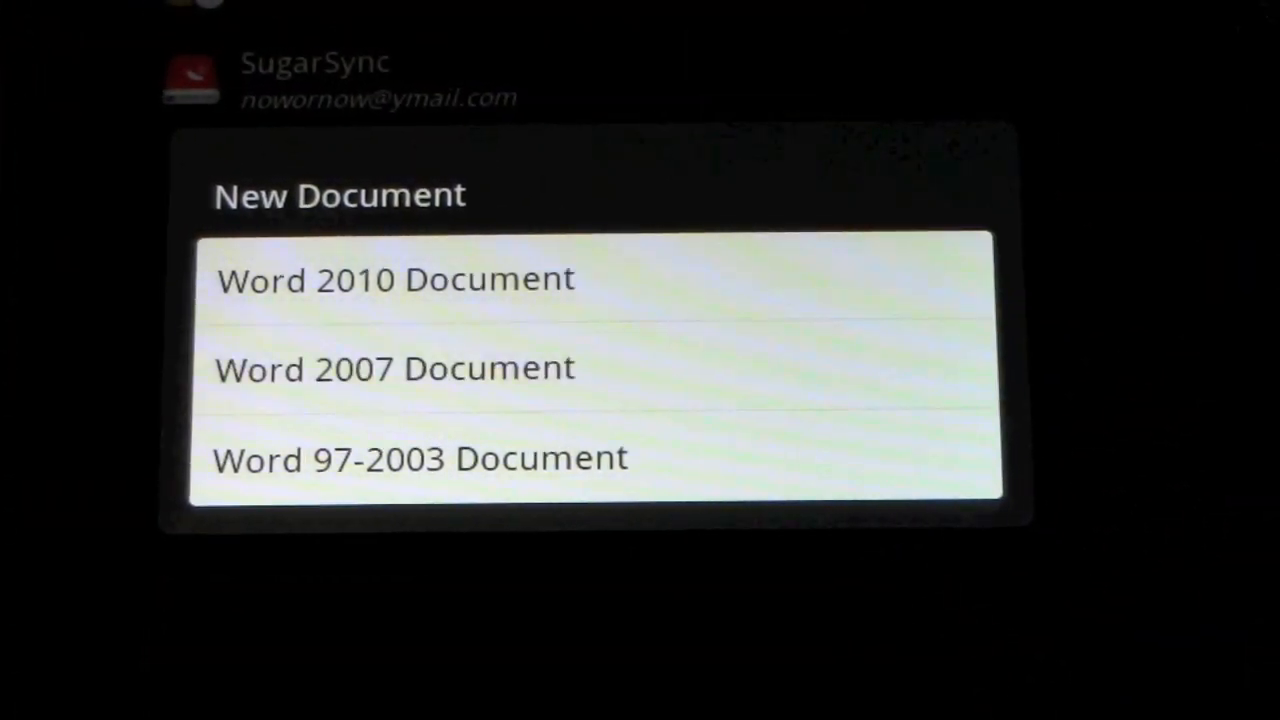
{"action": "left_click", "coordinate": [396, 280]}
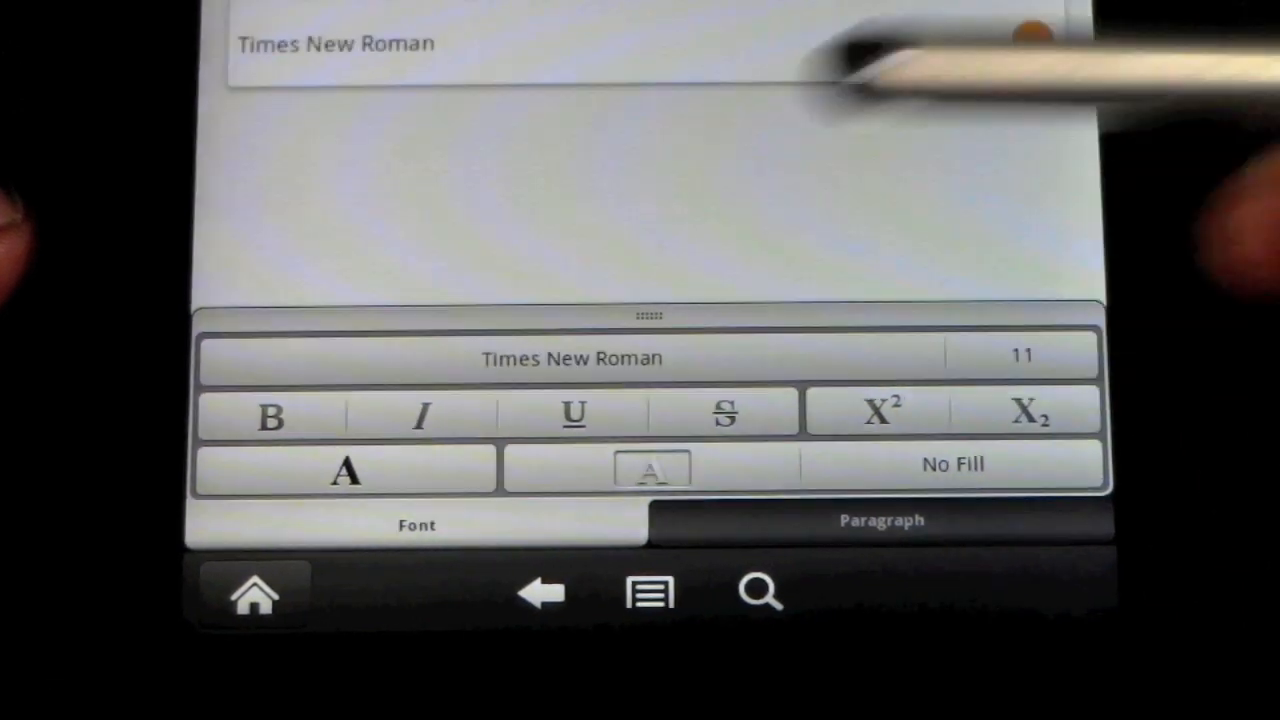
{"action": "left_click", "coordinate": [570, 358]}
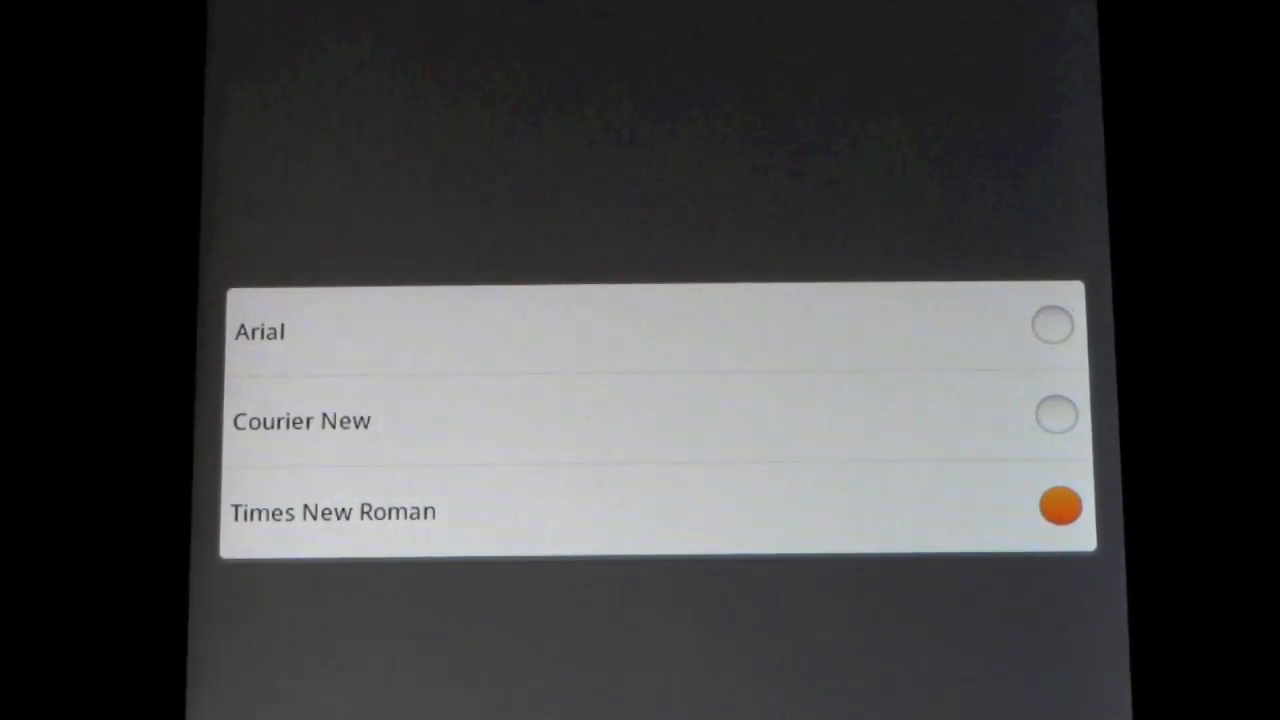
{"action": "left_click", "coordinate": [1060, 508]}
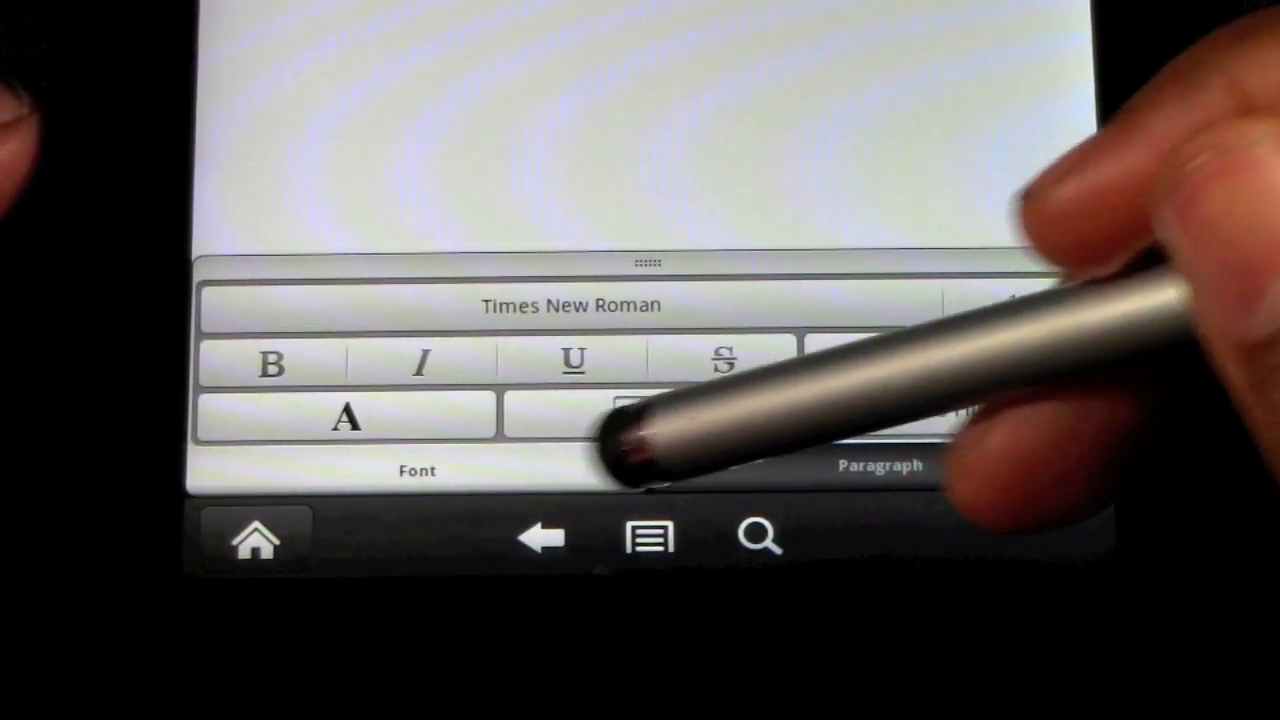
{"action": "left_click", "coordinate": [878, 466]}
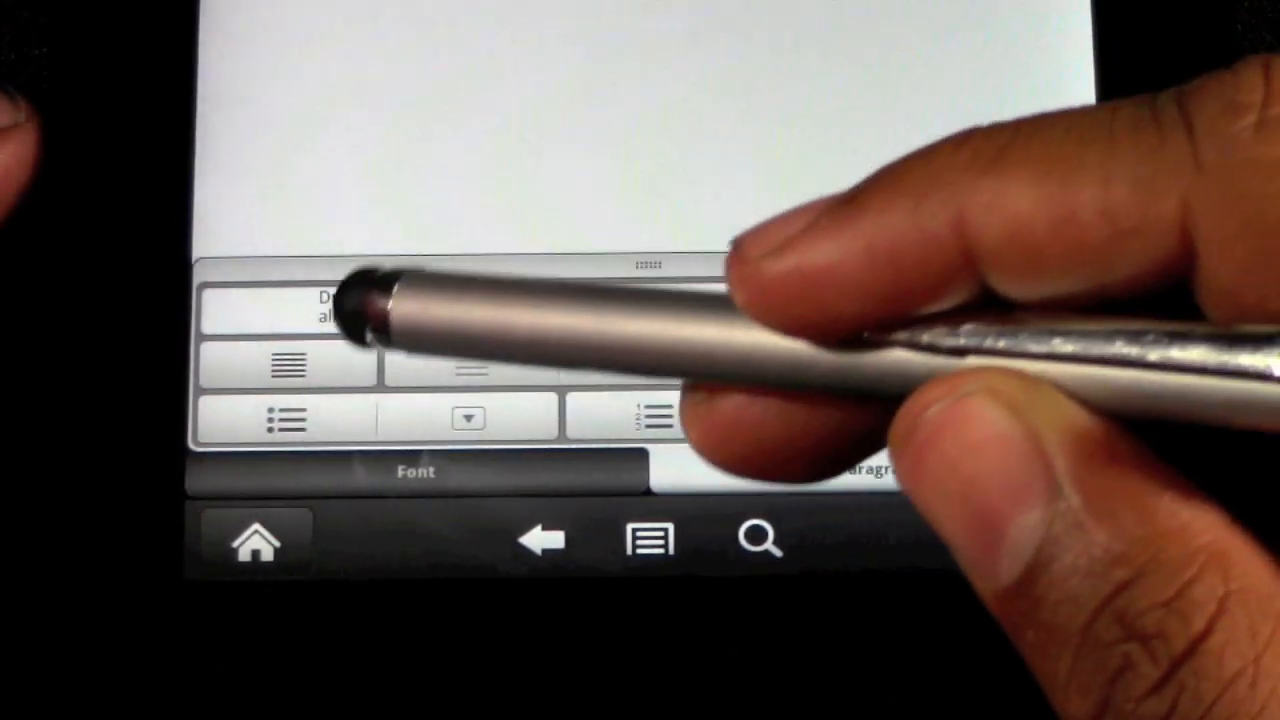
{"action": "left_click", "coordinate": [288, 420]}
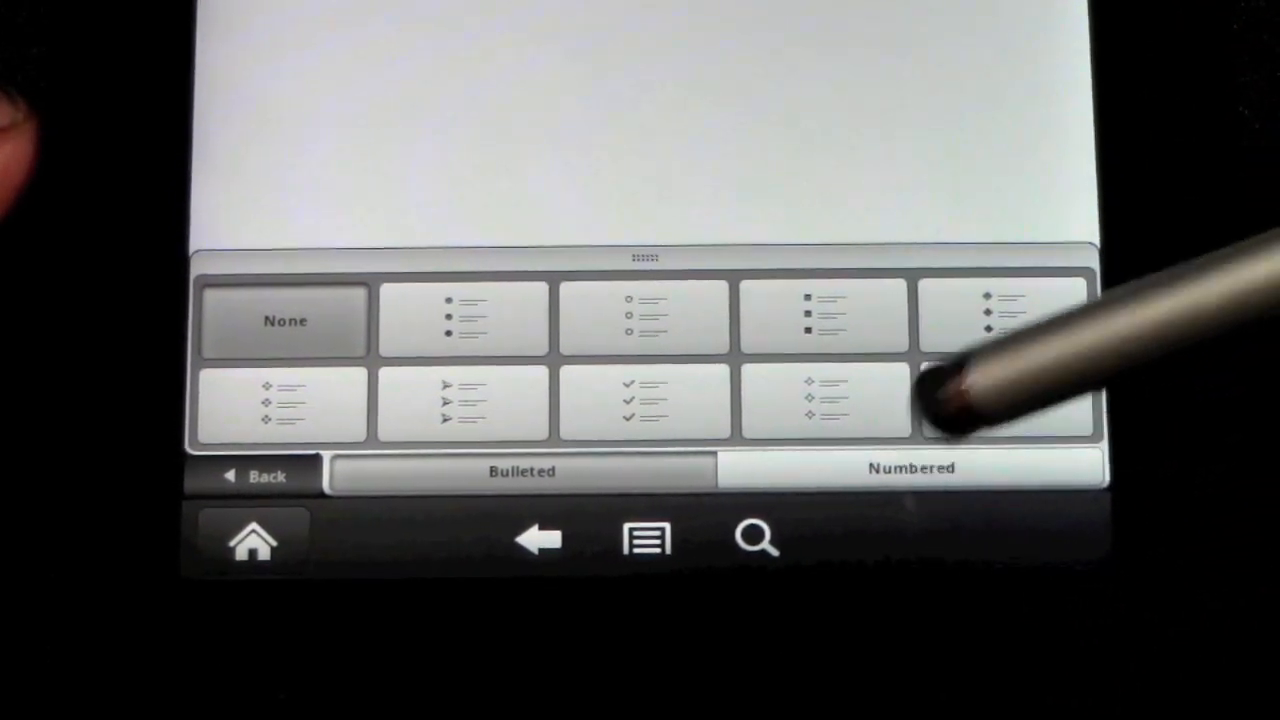
{"action": "left_click", "coordinate": [910, 468]}
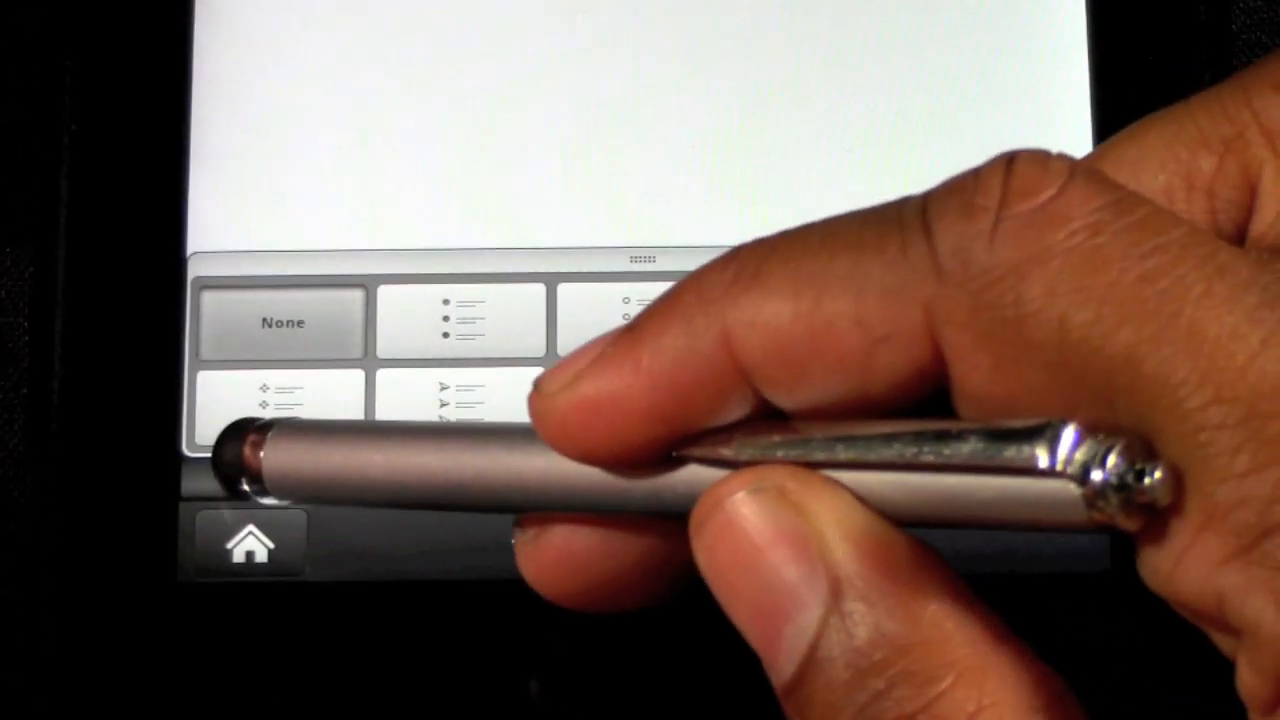
{"action": "left_click", "coordinate": [872, 472]}
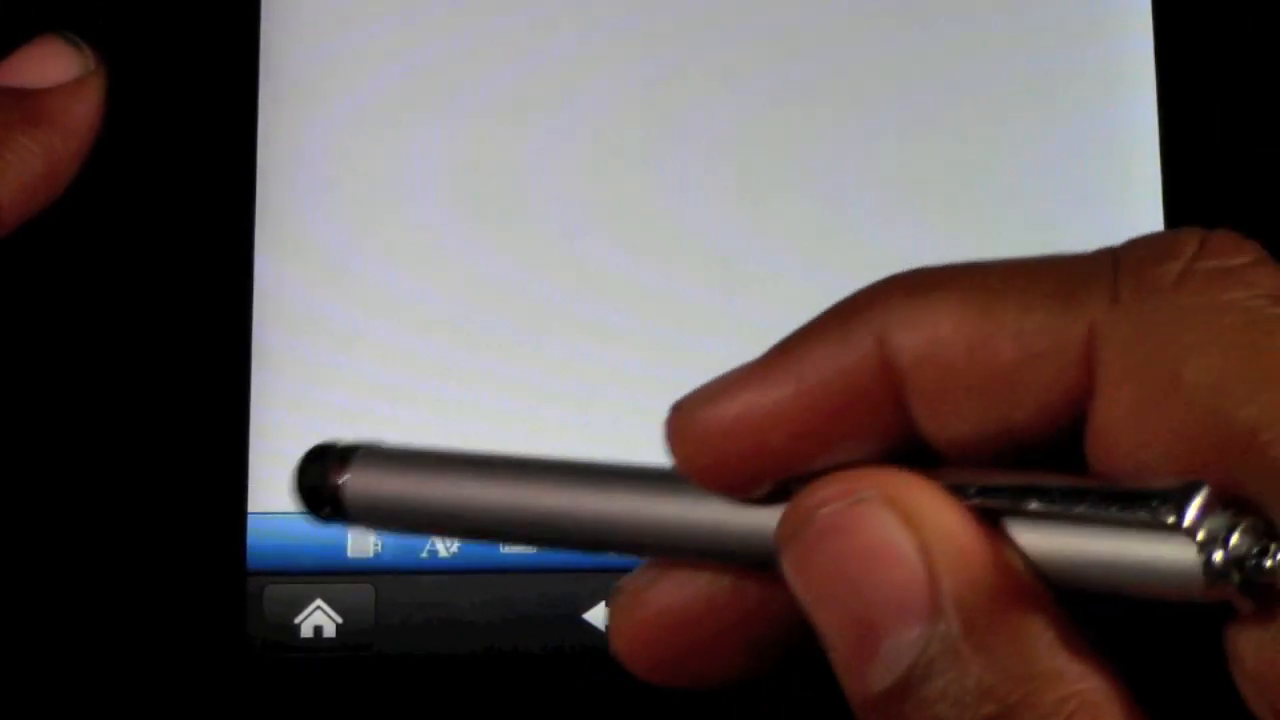
- Close the letter and discard its changes, returning to the SugarSync folder list
{"action": "left_click", "coordinate": [364, 542]}
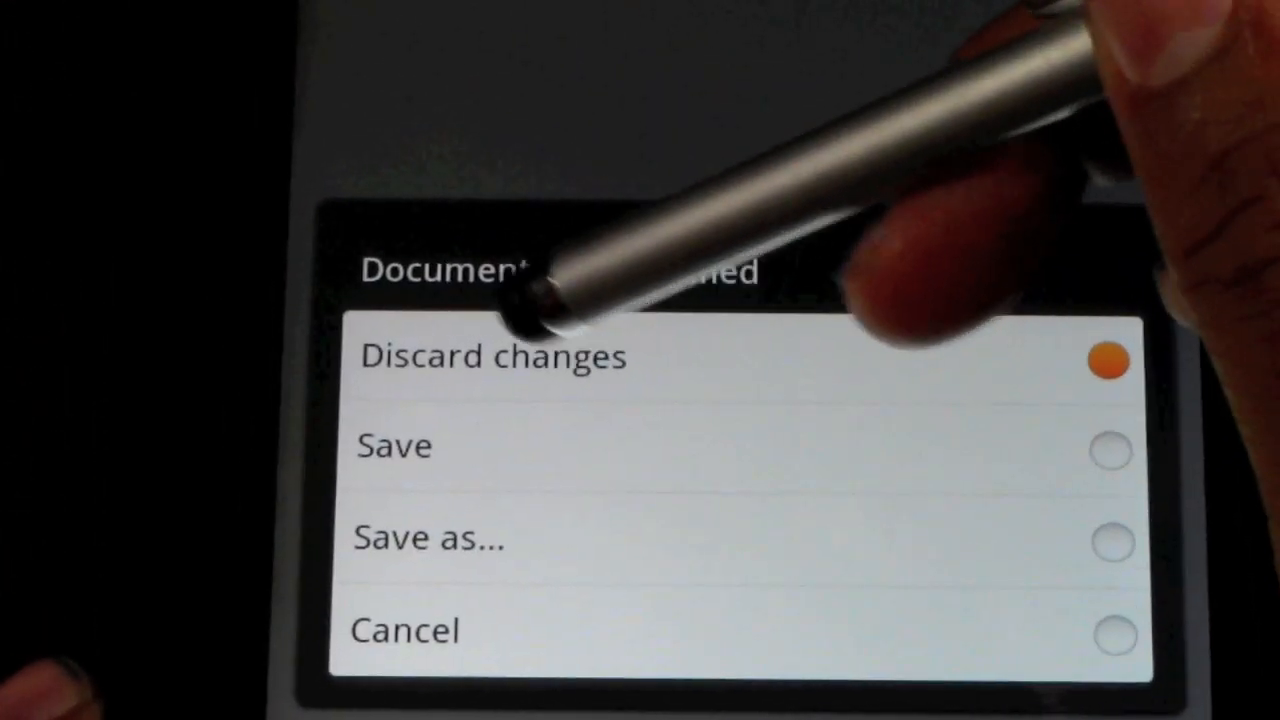
{"action": "left_click", "coordinate": [492, 356]}
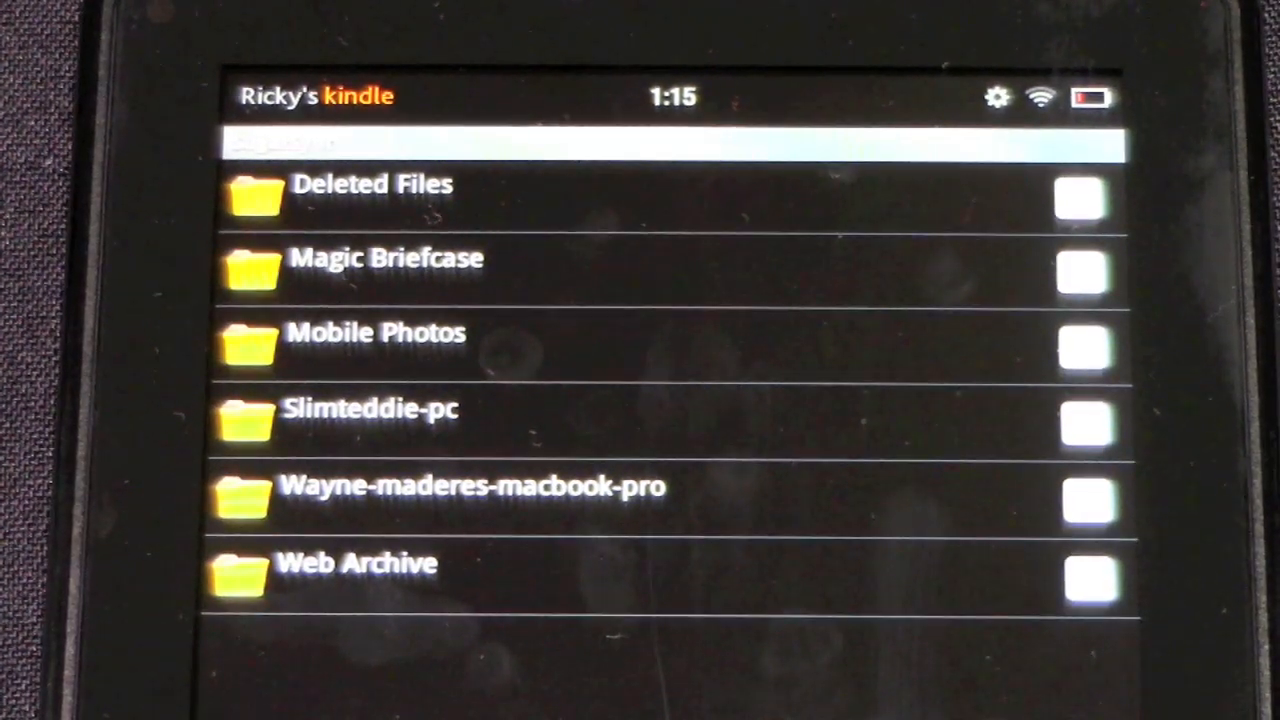
- Navigate SugarSync to Wayne's Share Folder, start opening Flyer.docx and cancel it
{"action": "left_click", "coordinate": [400, 260]}
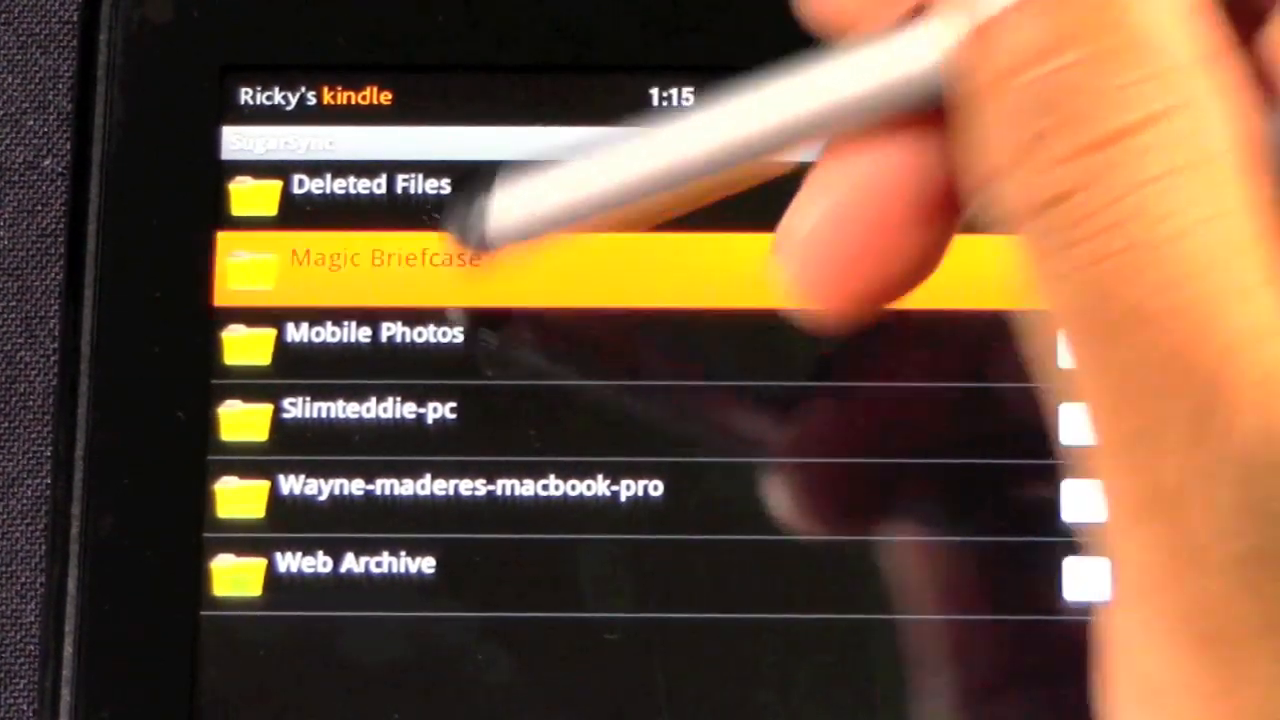
{"action": "left_click", "coordinate": [384, 258]}
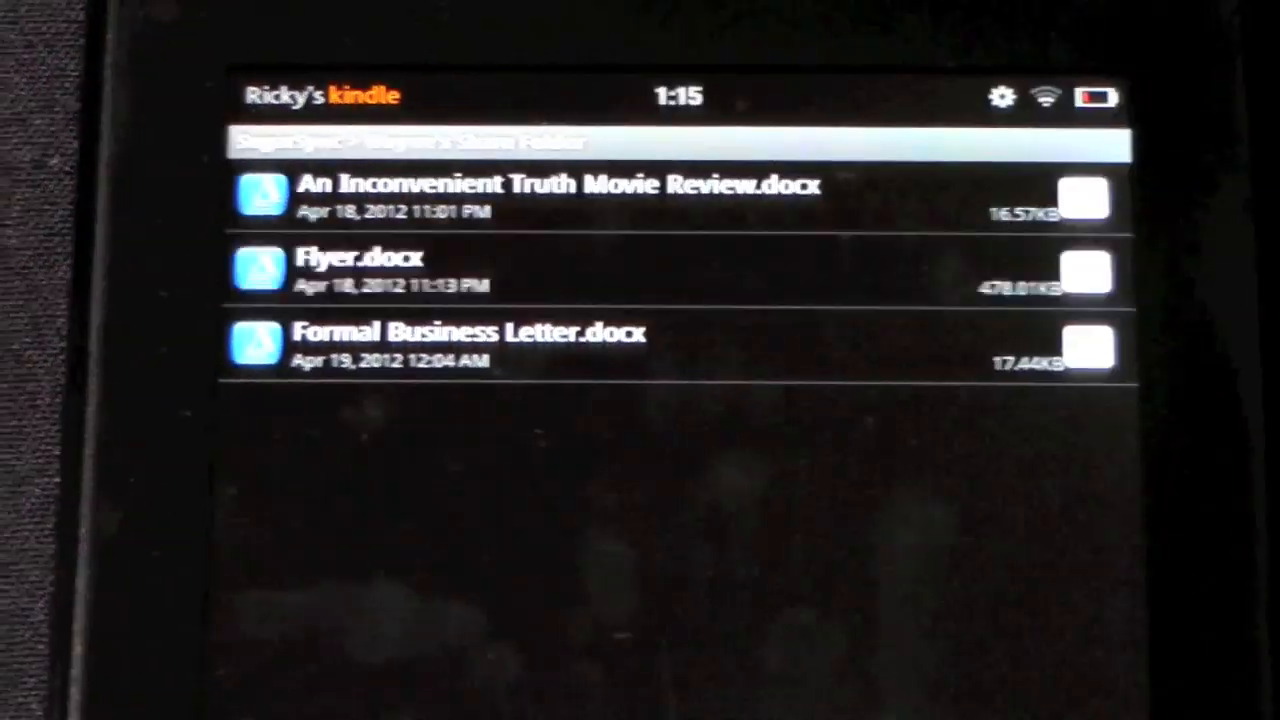
{"action": "left_click", "coordinate": [356, 270]}
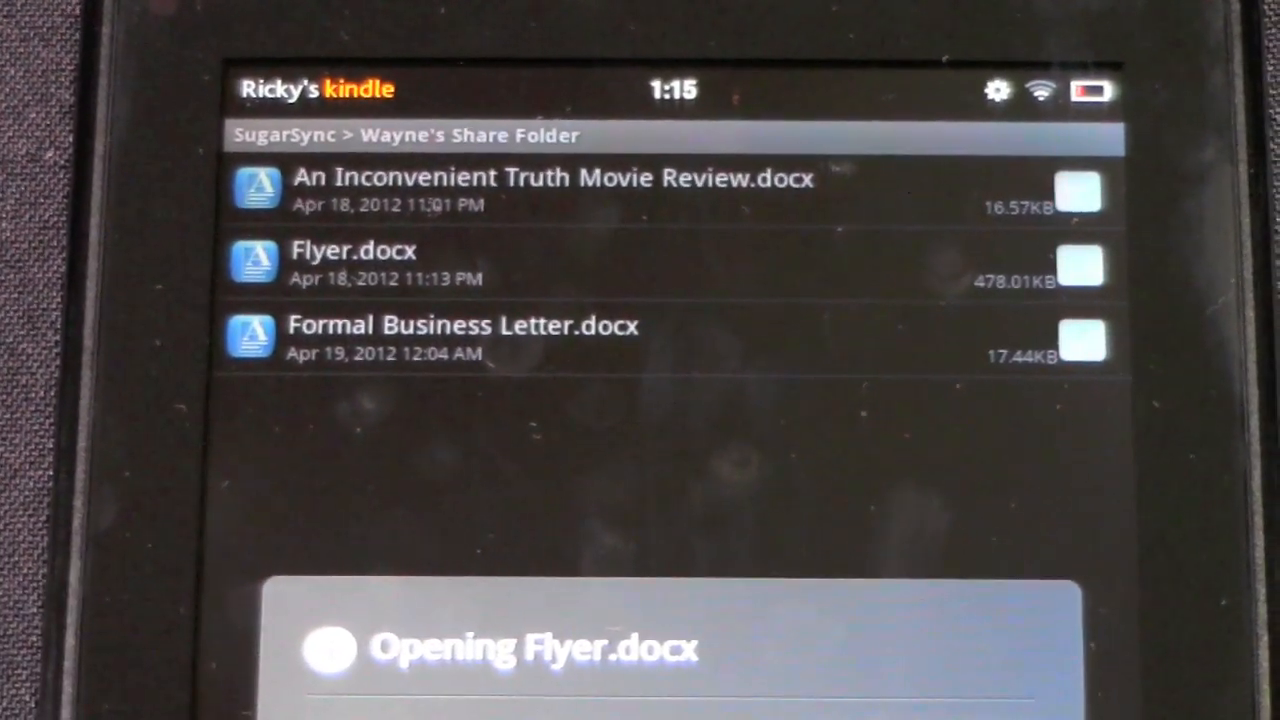
{"action": "left_click", "coordinate": [352, 250]}
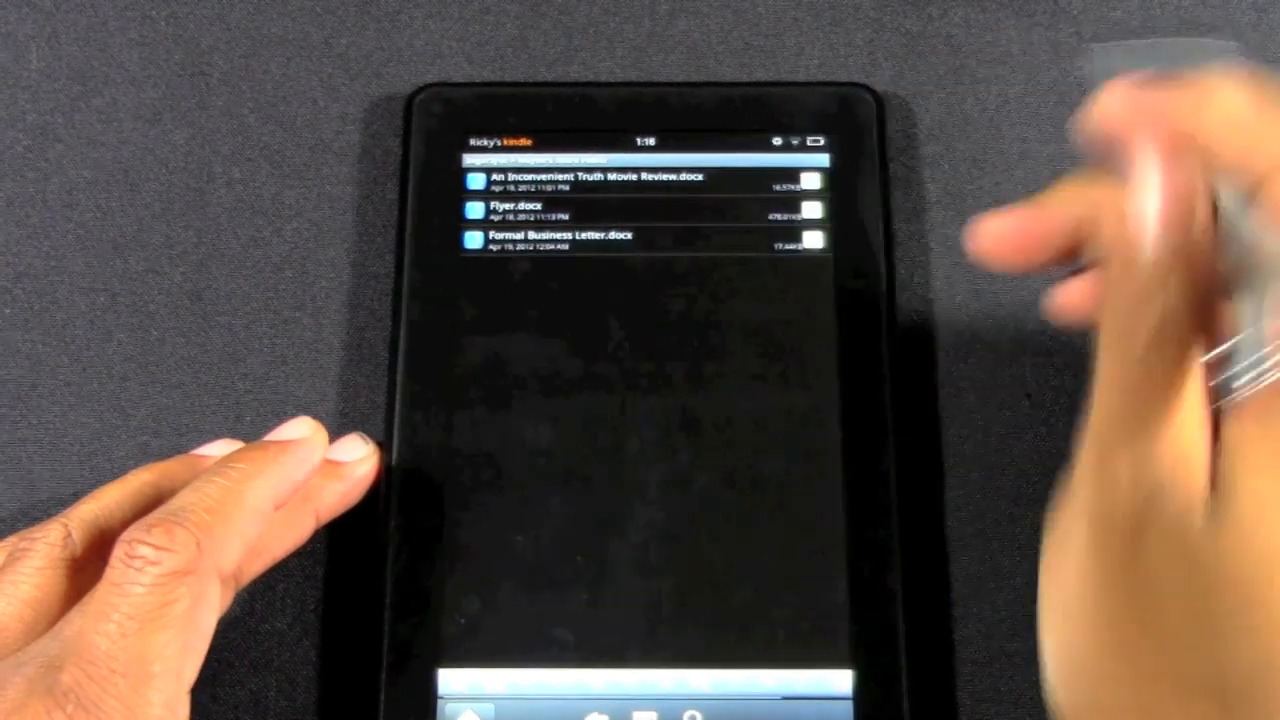
- Open Formal Business Letter.docx and scroll down through the letter
{"action": "left_click", "coordinate": [560, 238]}
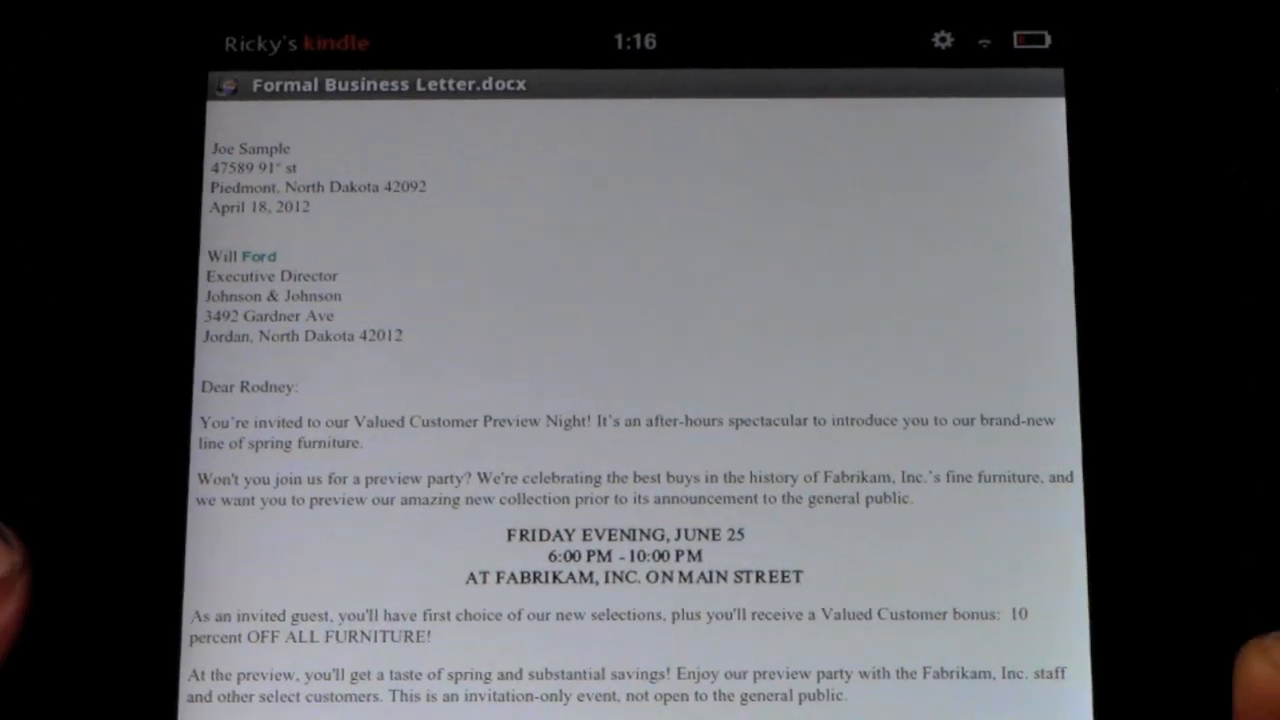
{"action": "scroll", "scroll_direction": "down", "scroll_amount": 3}
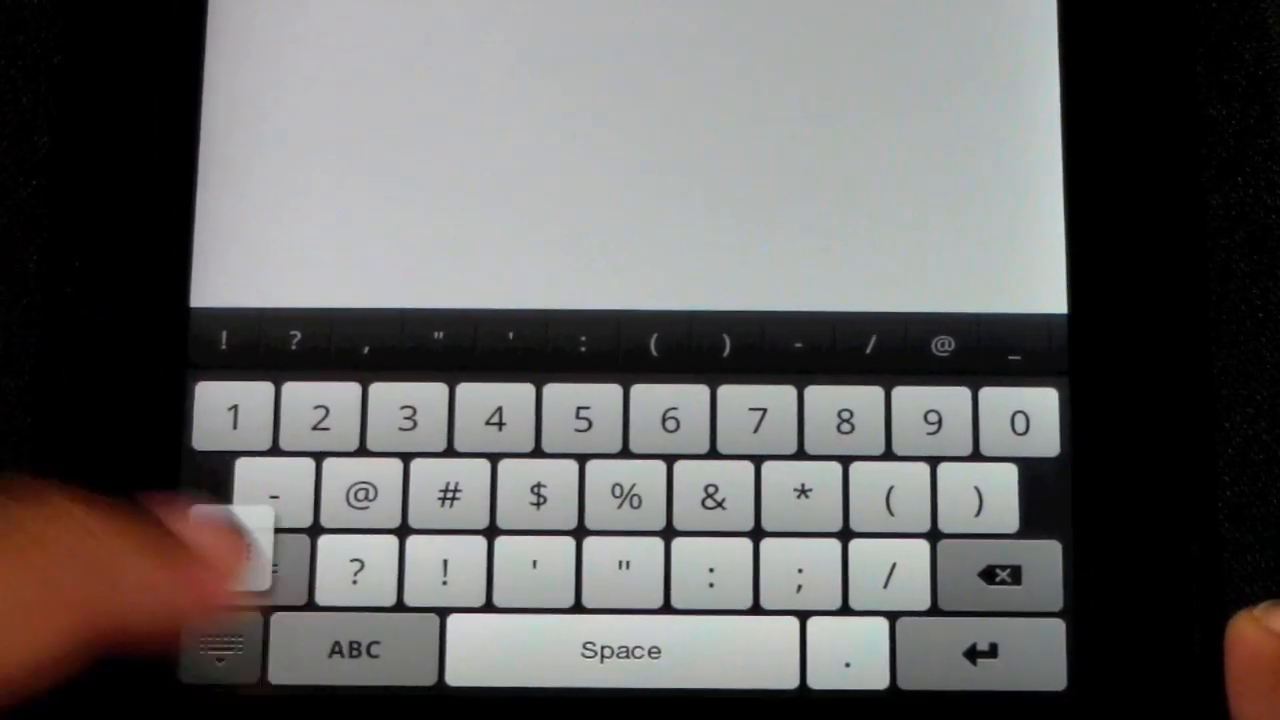
- Exit to the Quickword home screen and show the cloud services list (Google Docs, Dropbox, box, Evernote, Catch)
{"action": "left_click", "coordinate": [218, 650]}
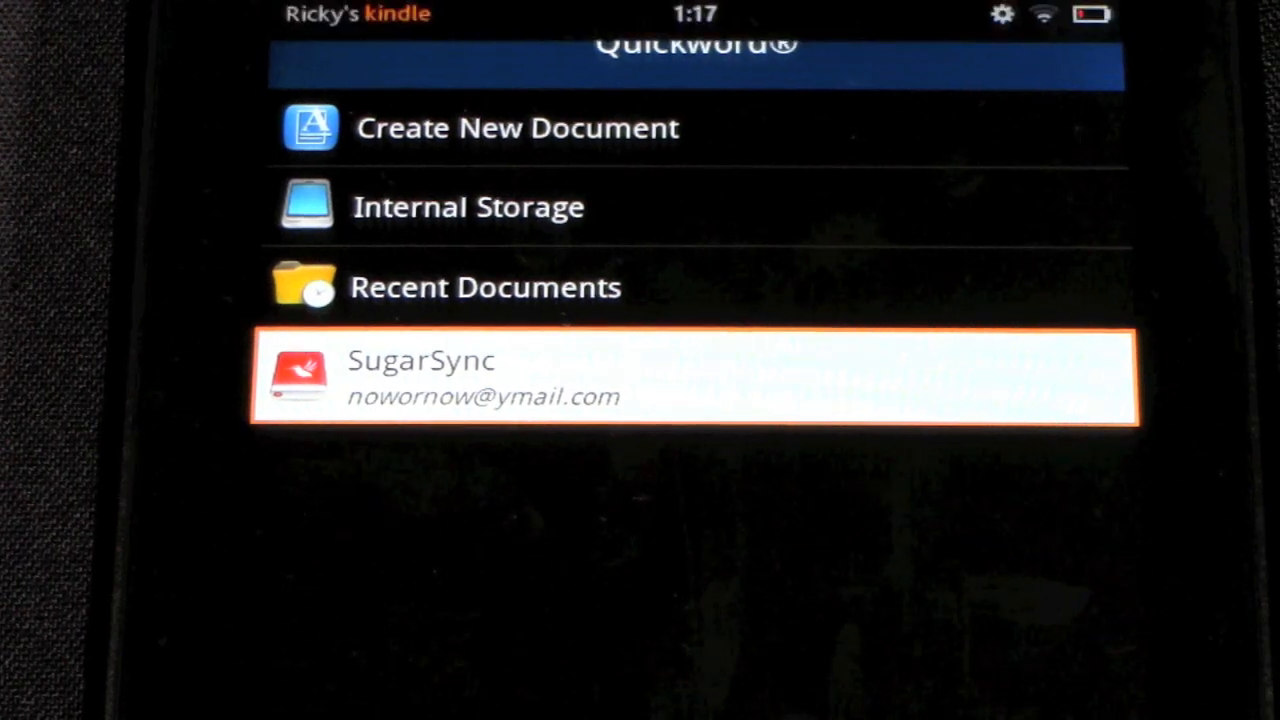
{"action": "left_click", "coordinate": [696, 378]}
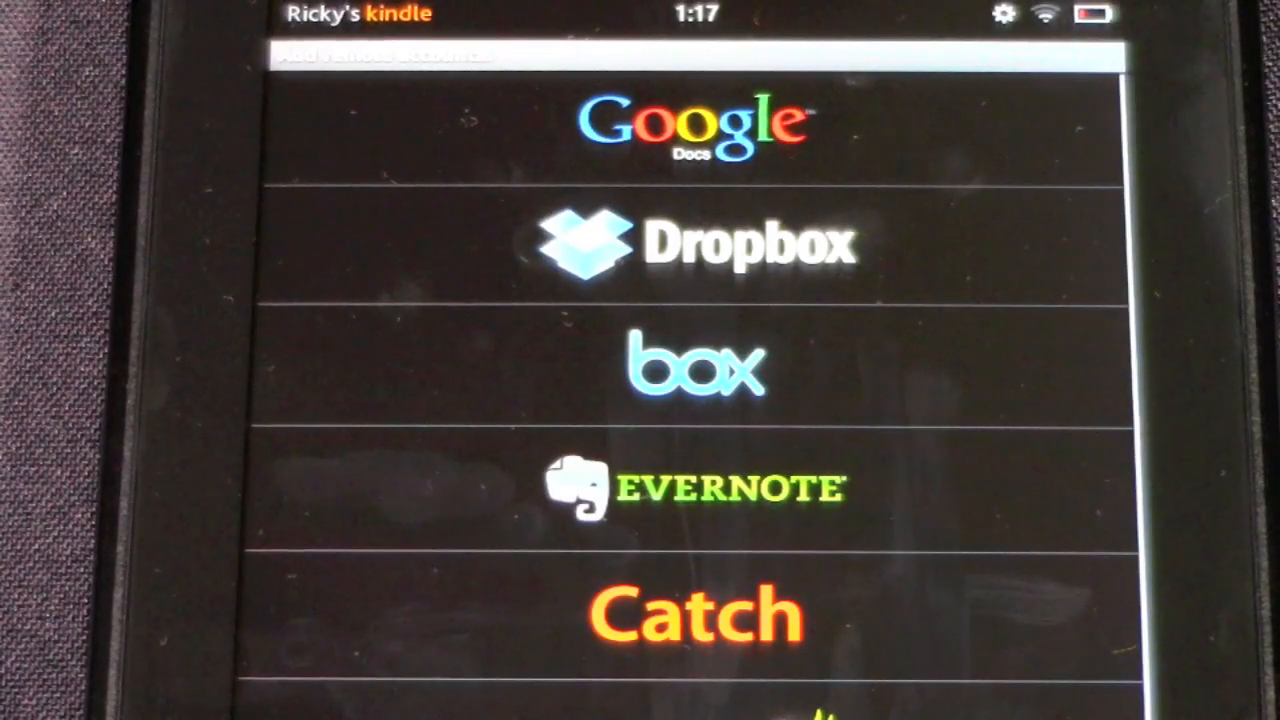